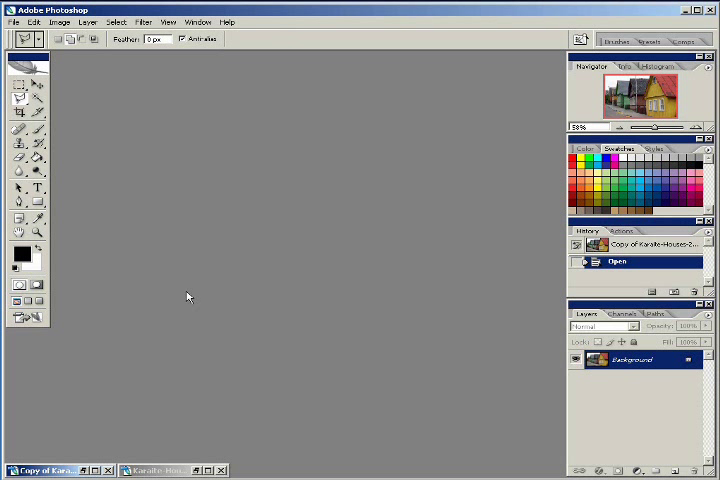
mouse_move(383, 243)
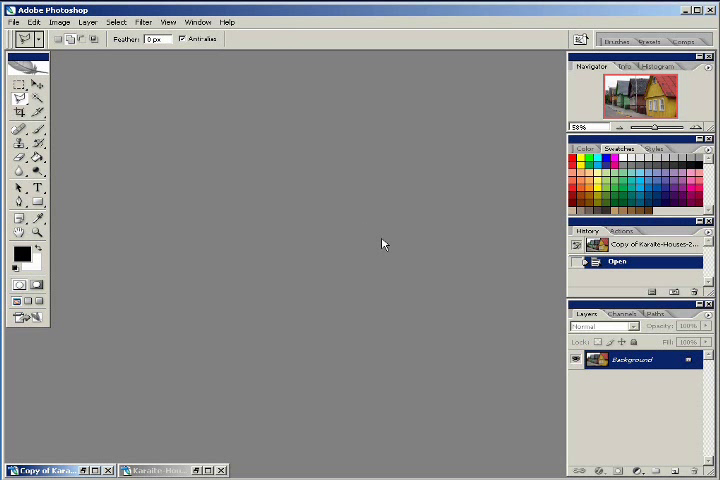
mouse_move(378, 246)
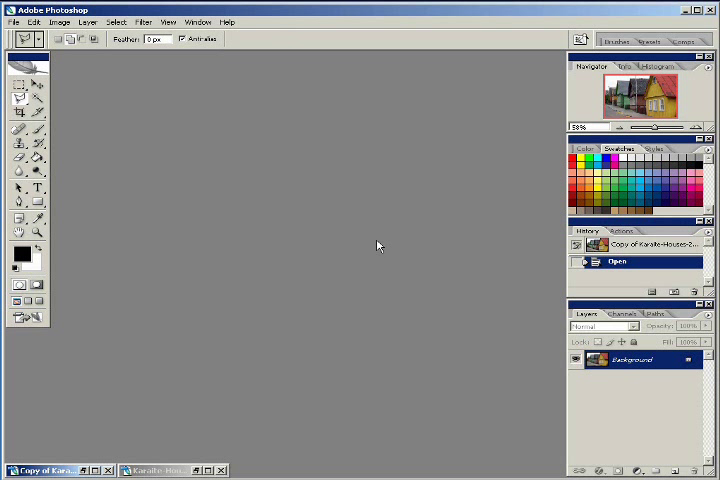
mouse_move(337, 274)
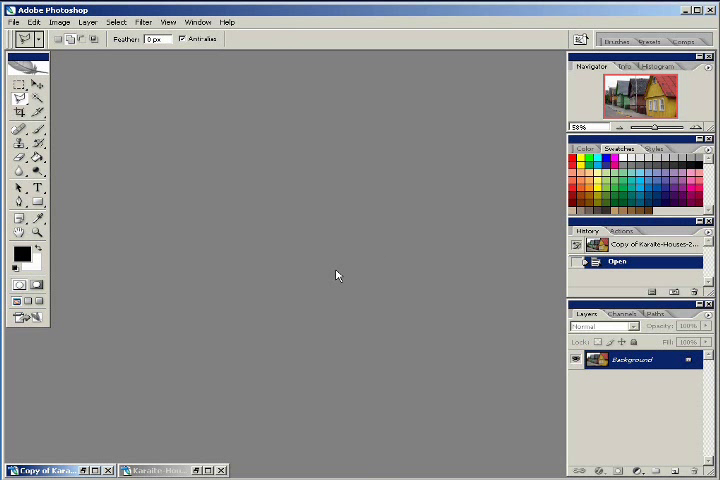
mouse_move(305, 285)
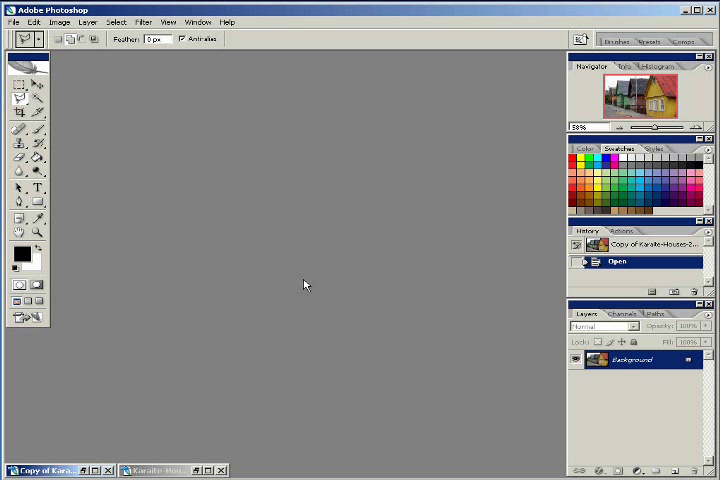
mouse_move(311, 279)
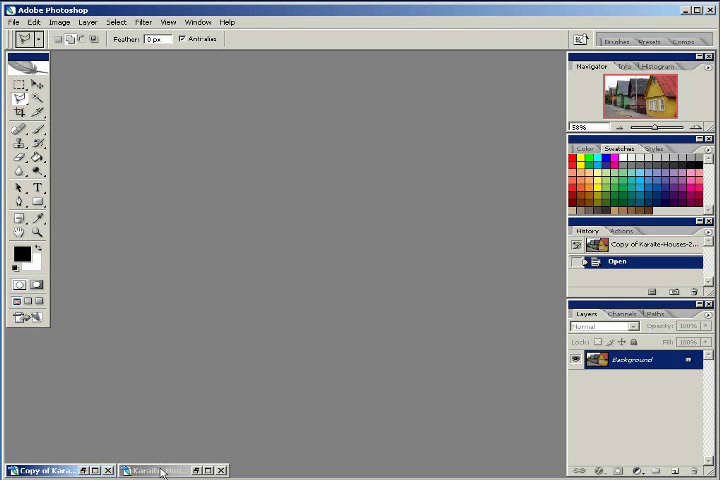
- Restore the Karaite-Houses-2.jpg window and trace the yellow house with the Polygonal Lasso
left_click(155, 470)
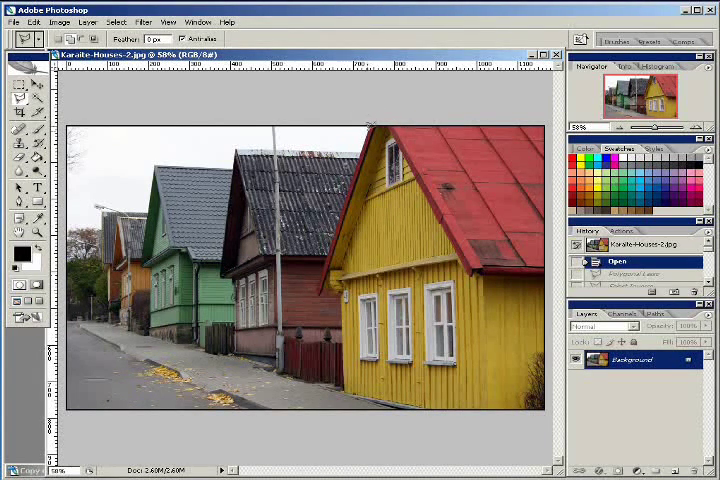
left_click_drag(372, 118, 318, 288)
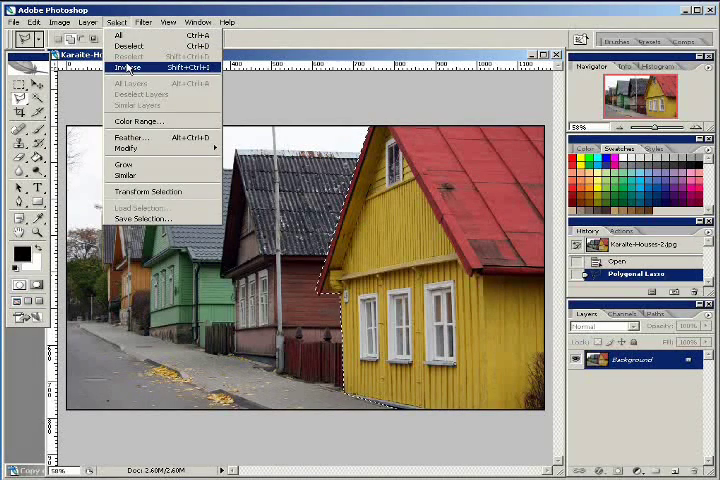
- Invert the selection so everything around the yellow house is selected
left_click(124, 68)
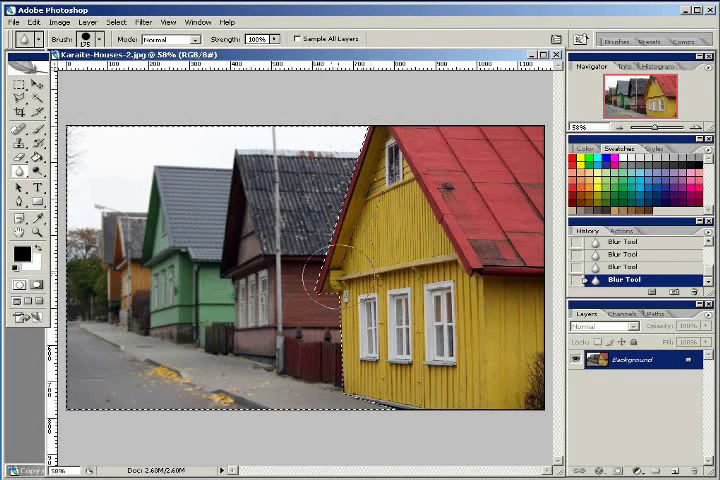
left_click_drag(320, 280, 330, 145)
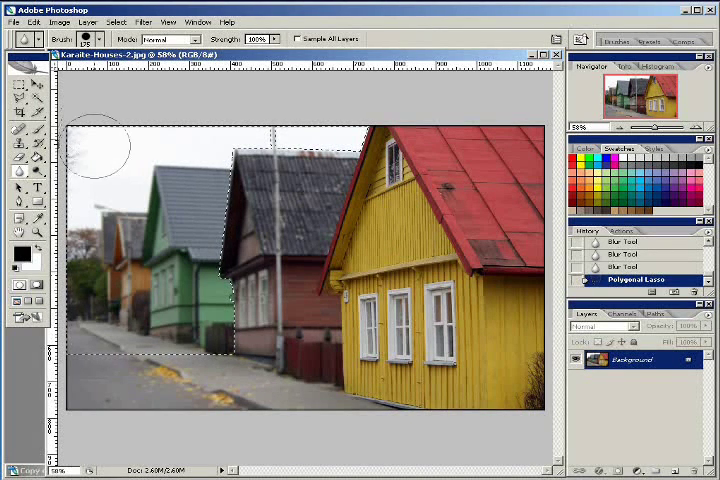
- Blur the farther green and orange houses, sky and street inside the new selection
left_click_drag(95, 145, 100, 185)
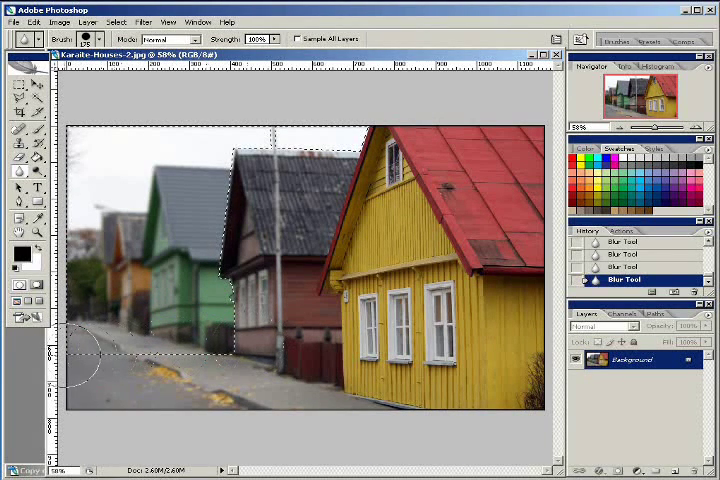
mouse_move(110, 85)
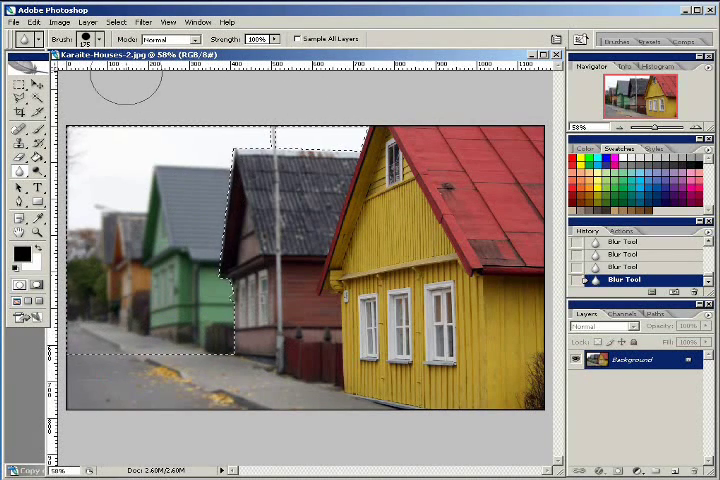
mouse_move(197, 95)
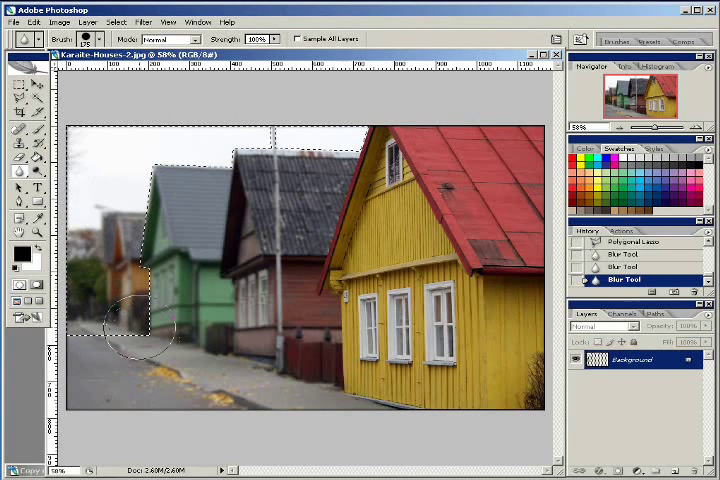
- Paint extra blur over the distant orange houses and trees beyond the green house
left_click_drag(140, 330, 280, 140)
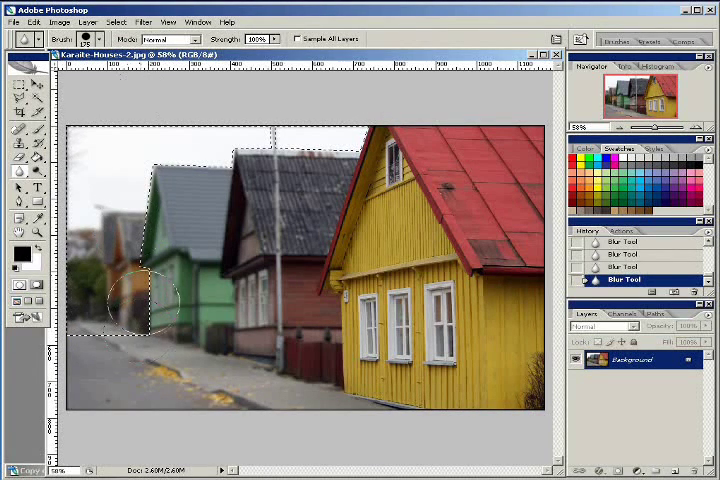
mouse_move(140, 130)
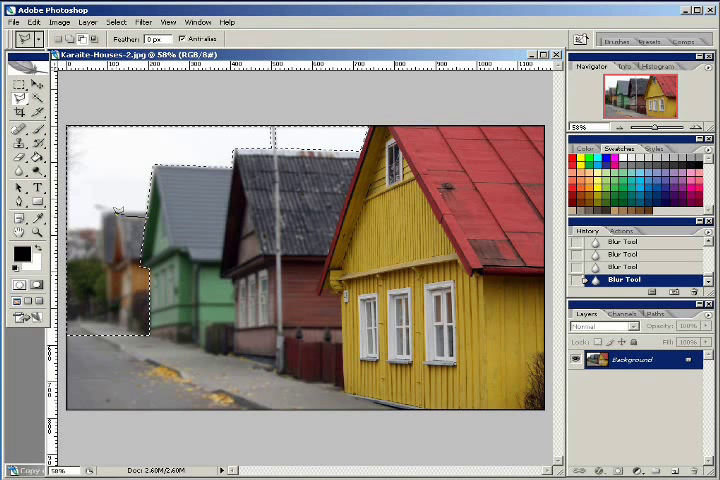
mouse_move(112, 262)
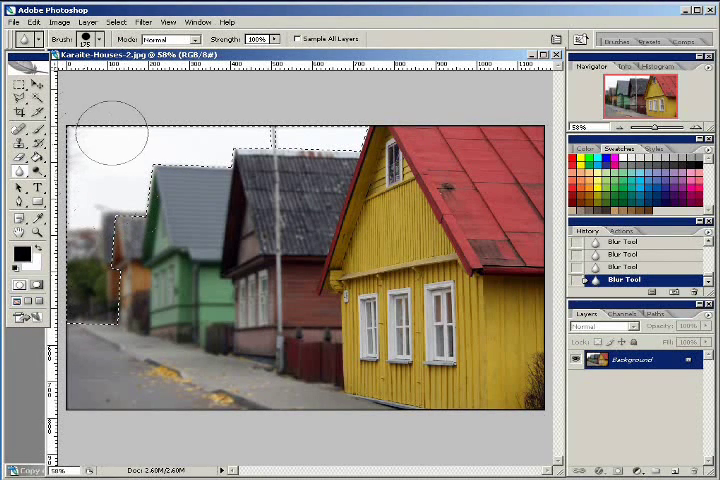
mouse_move(100, 150)
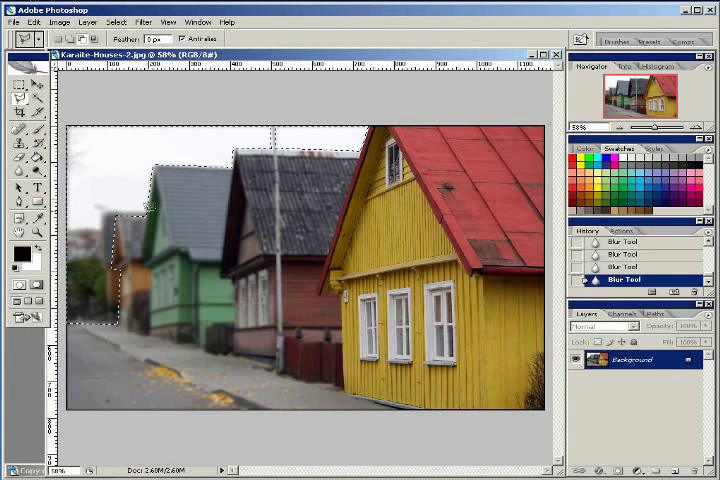
mouse_move(105, 205)
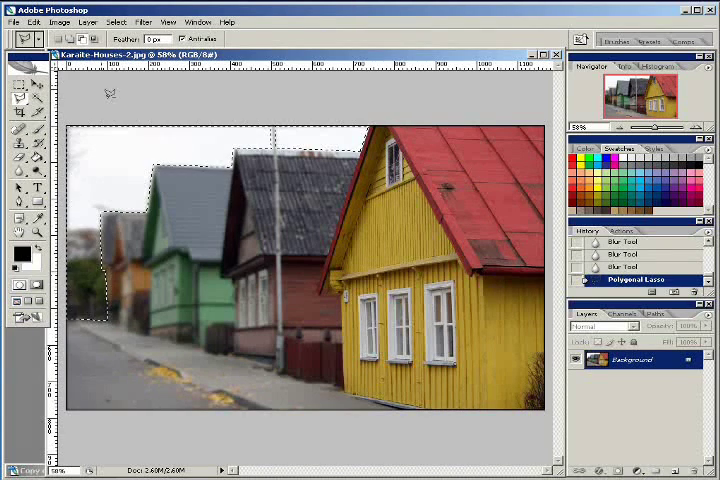
- Open the Select menu and close it, keeping the new selection unchanged
left_click(115, 22)
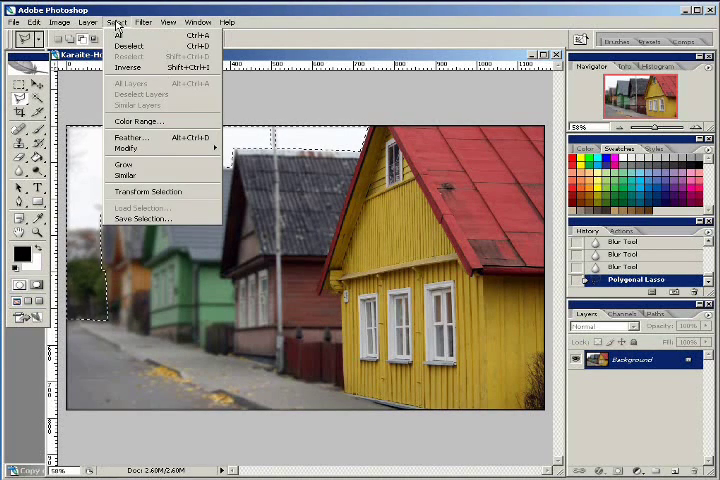
left_click(197, 21)
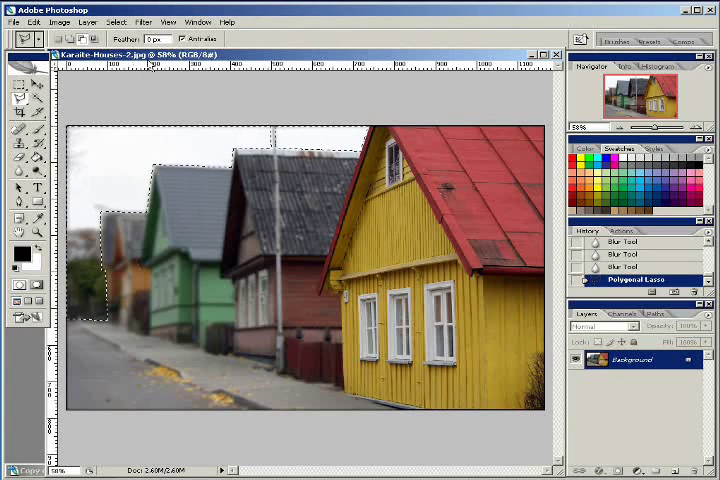
- Apply a Gaussian Blur filter to the distant houses and sky in the selection
left_click(144, 22)
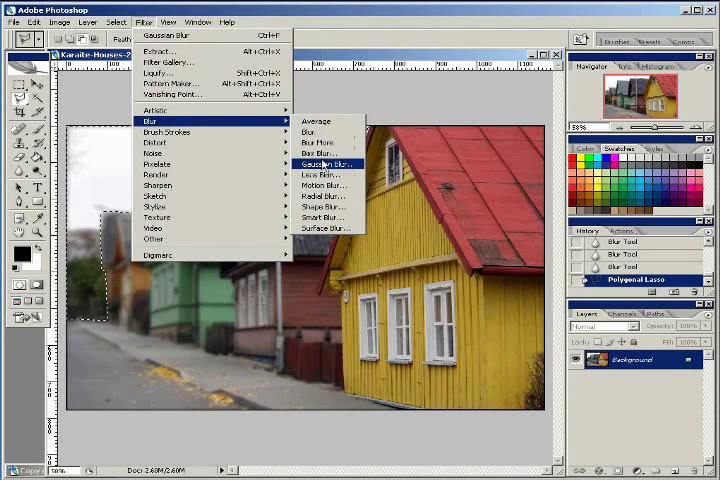
left_click(320, 162)
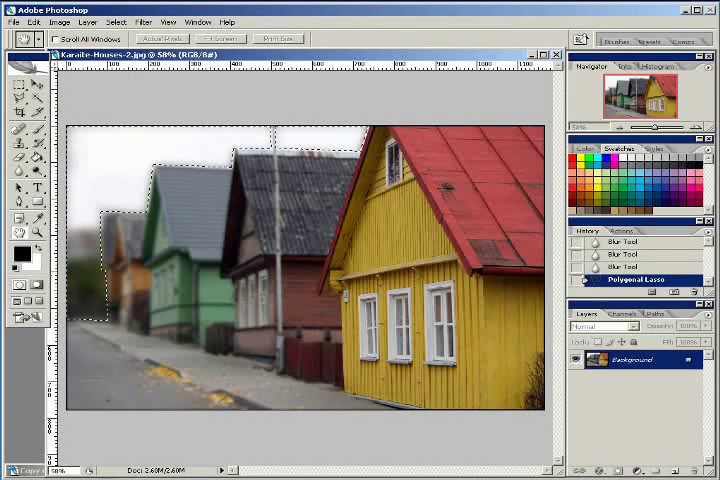
left_click(143, 21)
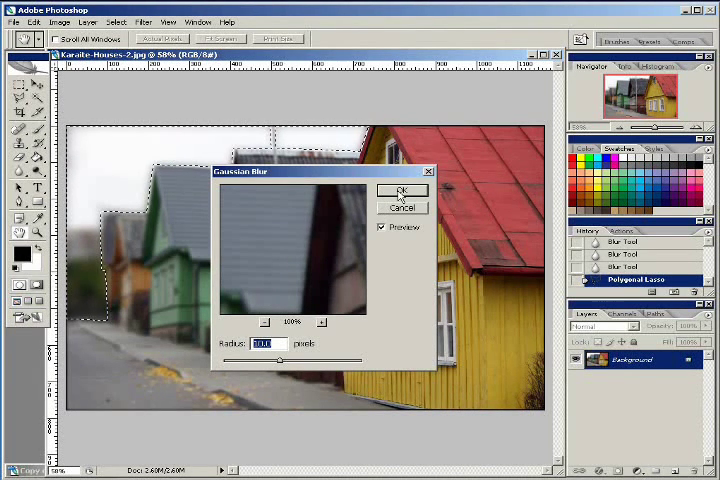
left_click(402, 191)
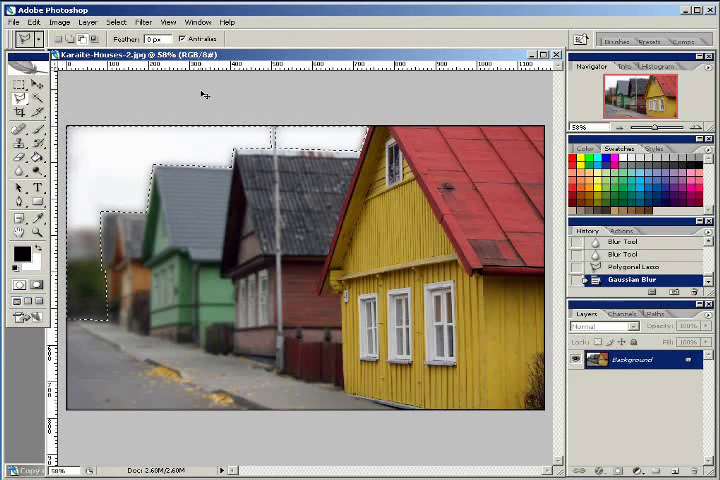
- Drop the selection outline with Ctrl+D
key("ctrl+d")
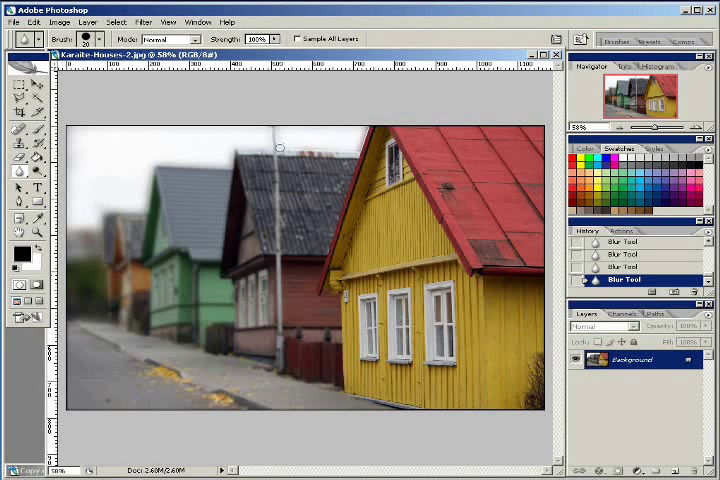
mouse_move(322, 150)
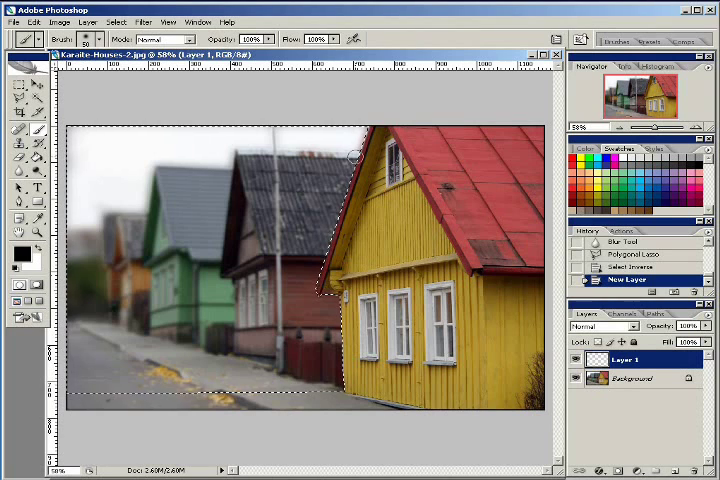
mouse_move(325, 225)
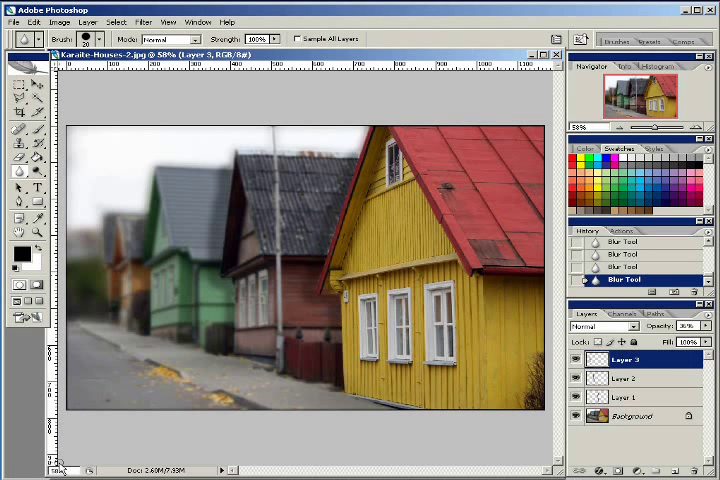
mouse_move(547, 58)
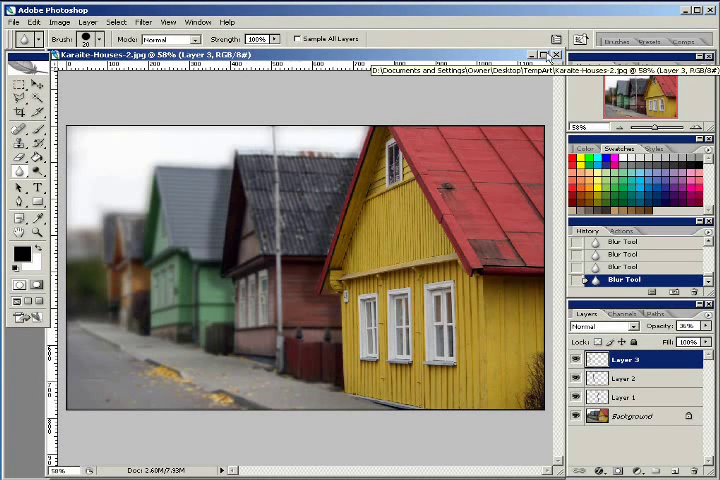